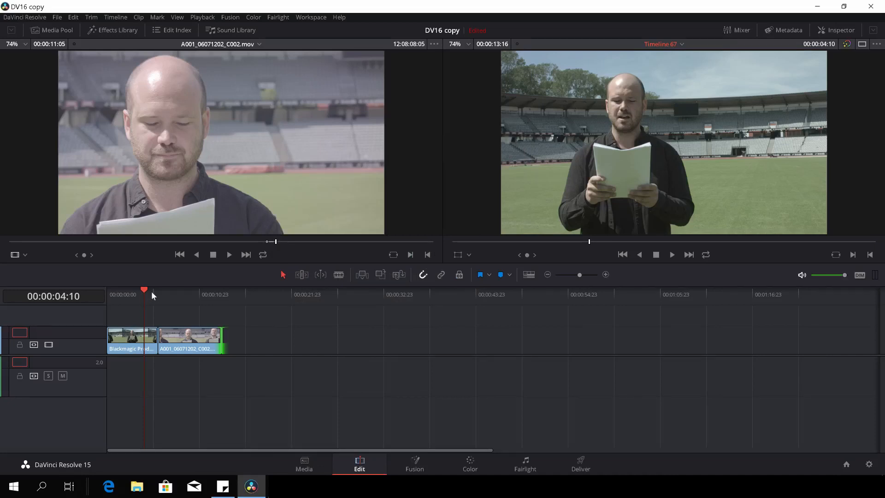
Select the wide stadium interview clip and move to the Color page.
left_click(146, 293)
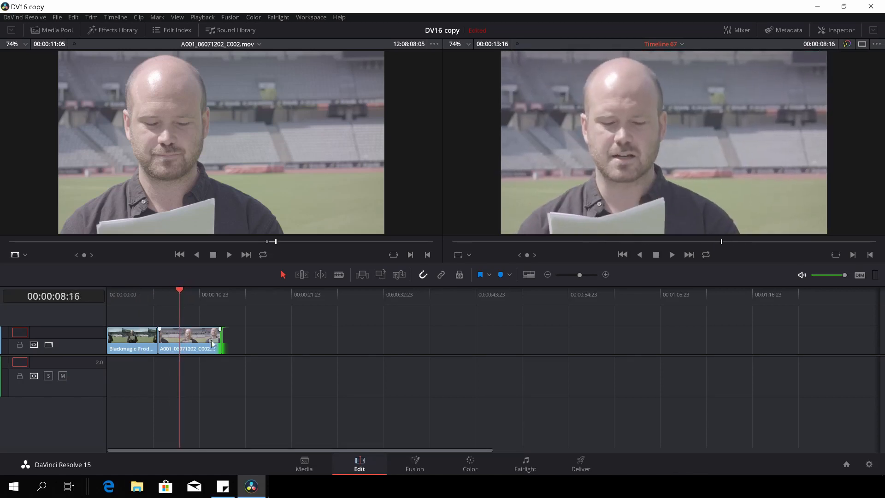
left_click(137, 294)
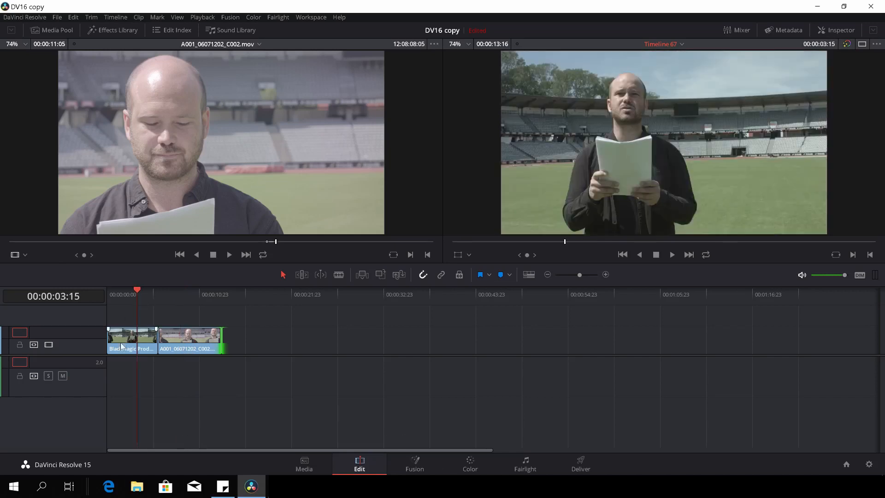
left_click(176, 294)
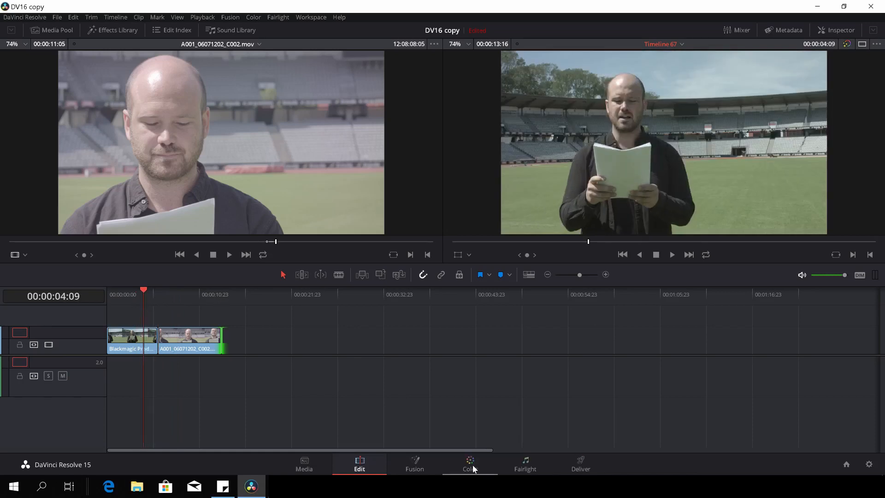
left_click(469, 464)
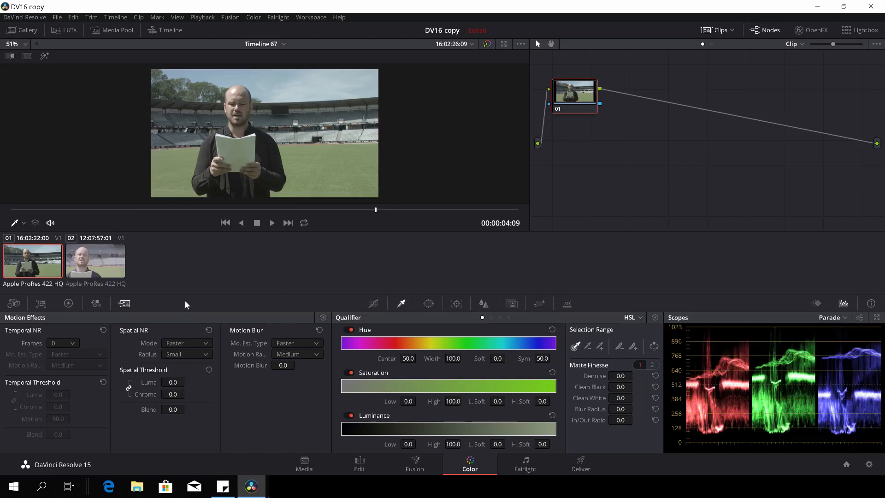
mouse_move(45, 262)
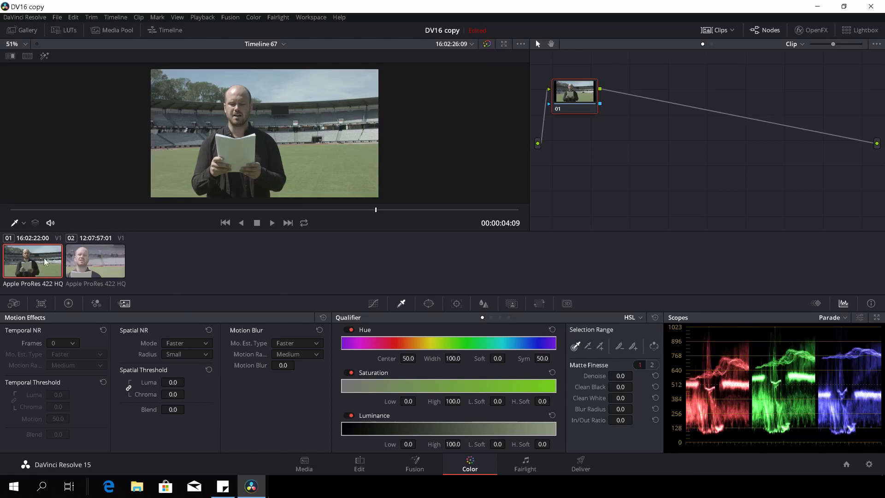
mouse_move(229, 178)
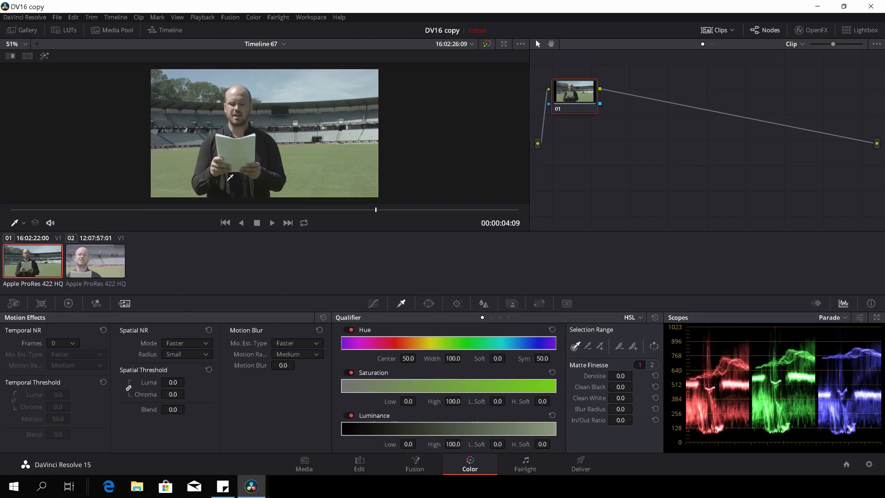
mouse_move(160, 316)
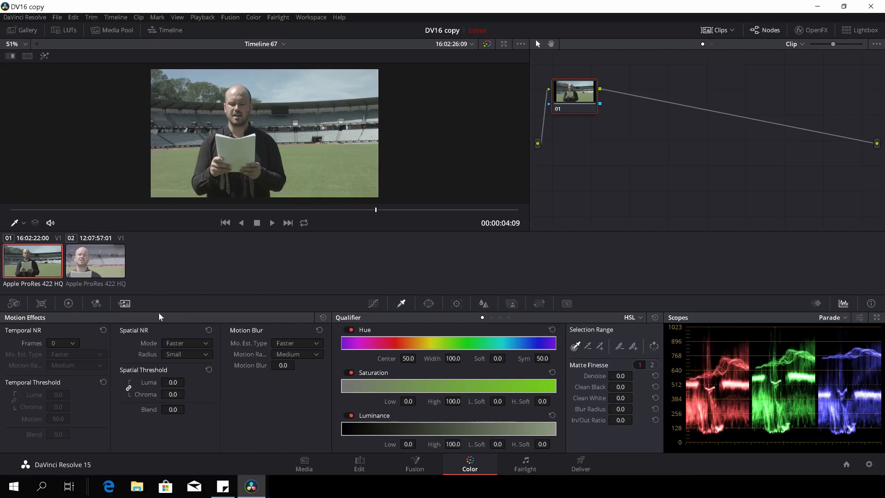
In Color Wheels, raise the wide clip's saturation to 69 and show page 2.
left_click(68, 304)
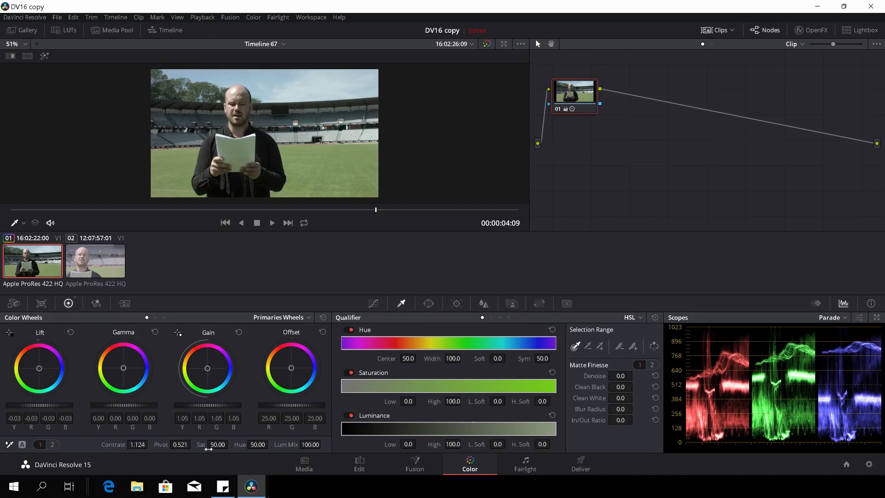
left_click_drag(217, 444, 231, 444)
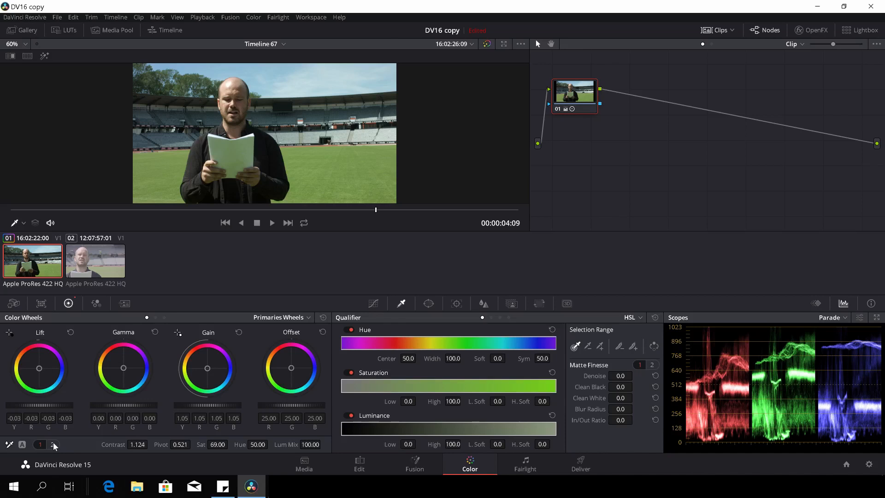
left_click(52, 445)
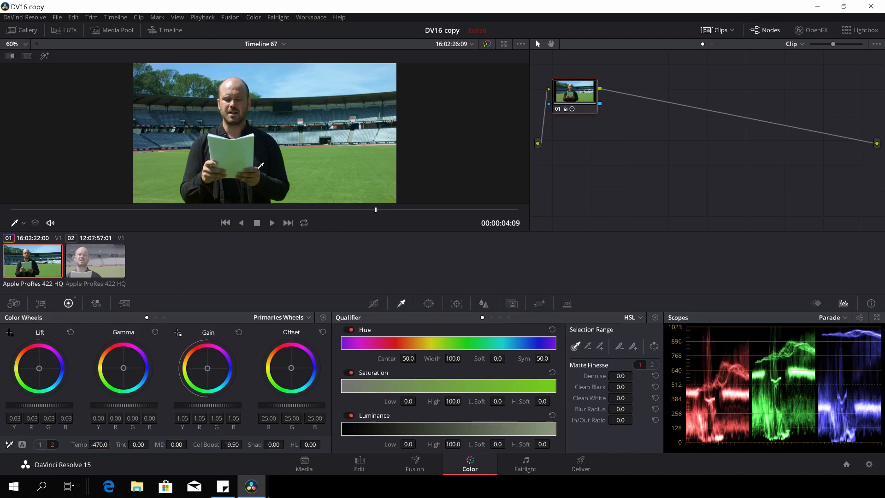
mouse_move(345, 289)
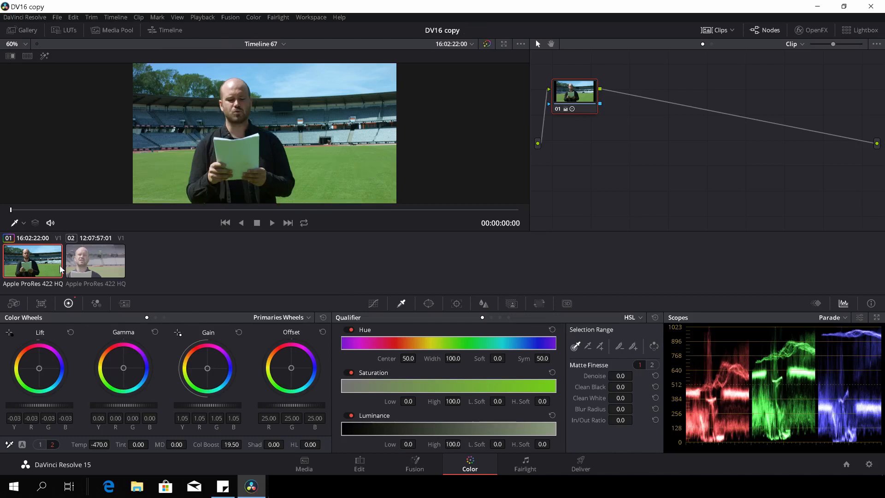
Enable a Selected Clips split-screen wipe comparing close-up clip 02 with wide clip 01.
left_click(96, 261)
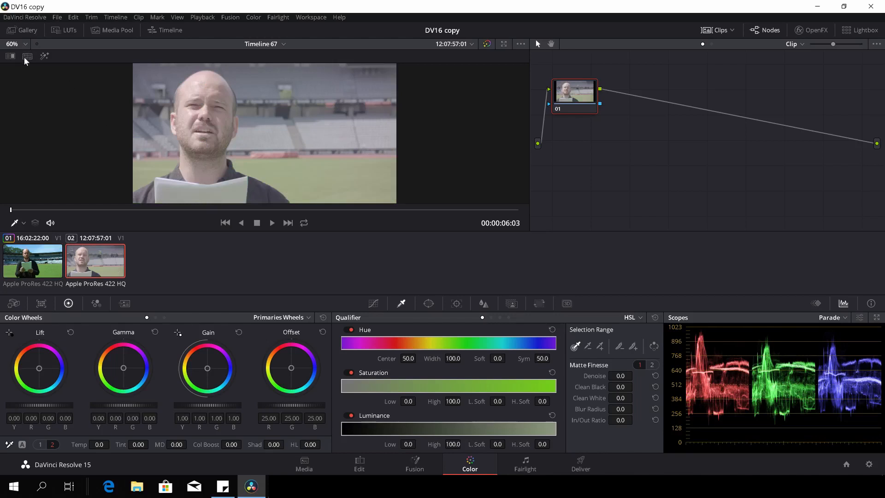
left_click(486, 44)
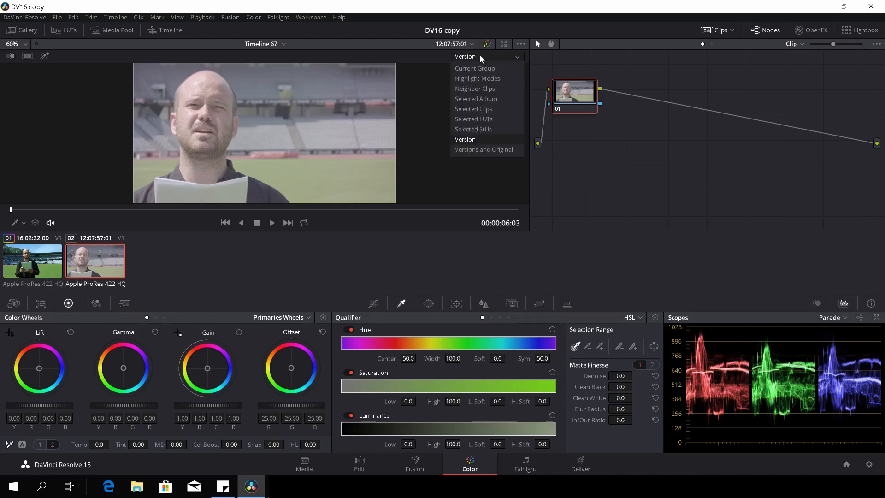
mouse_move(495, 111)
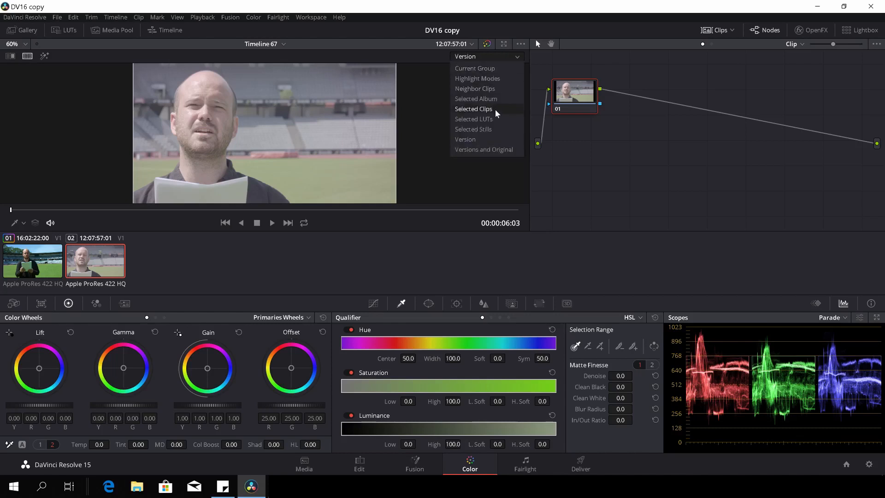
left_click(473, 109)
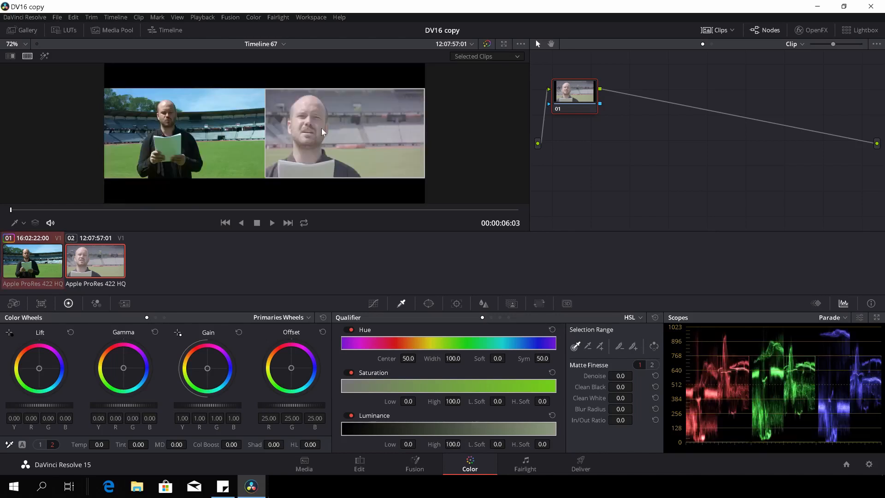
left_click(32, 261)
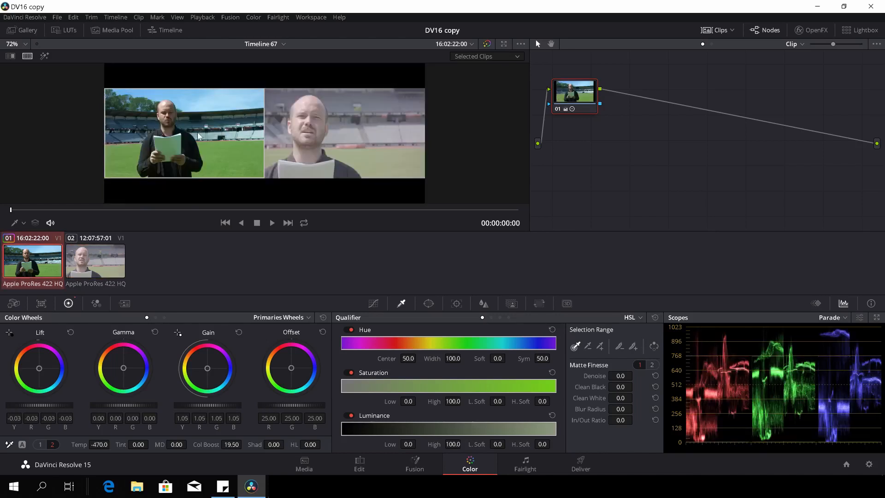
Grade close-up clip 02 with Contrast 1.234, Pivot 0.699 and Sat 63.20.
left_click(95, 261)
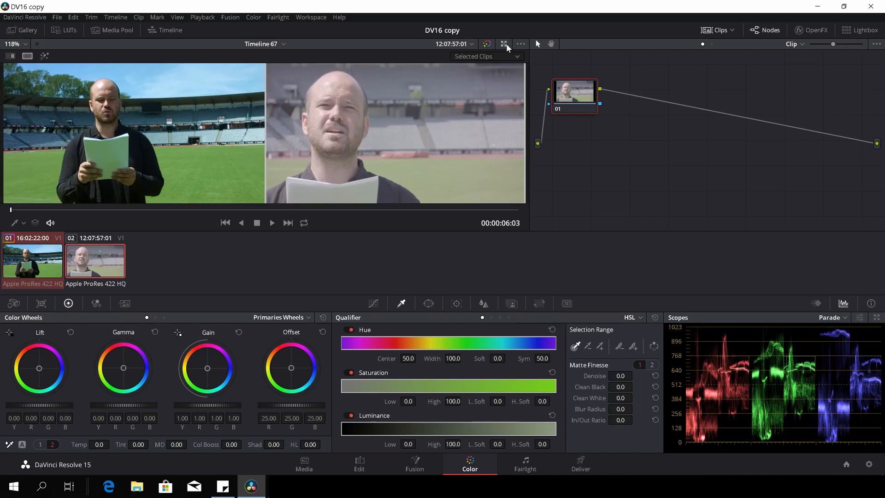
mouse_move(296, 148)
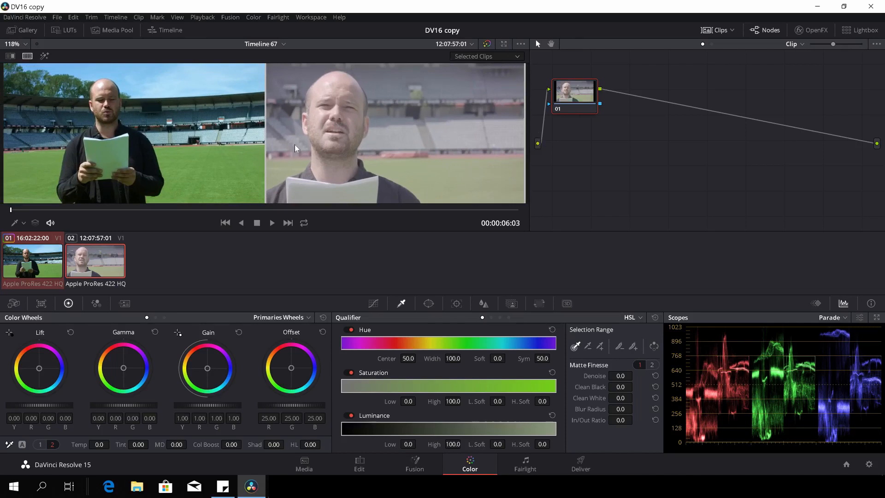
mouse_move(394, 378)
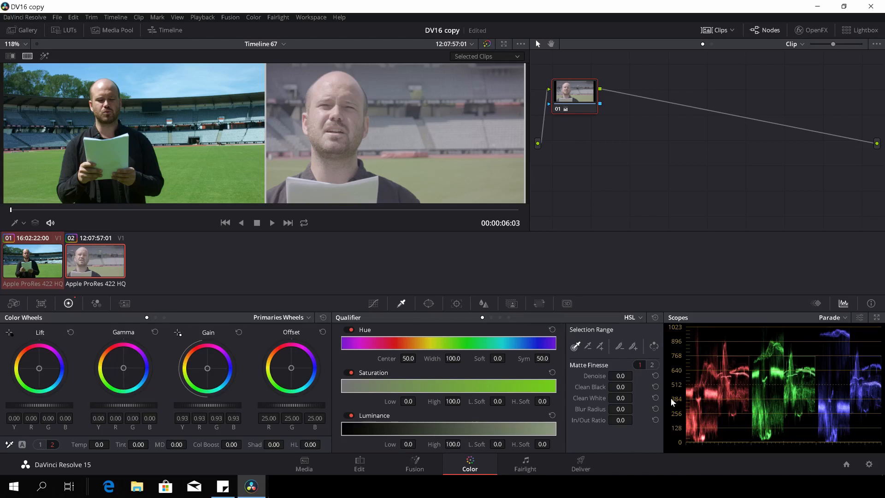
mouse_move(362, 121)
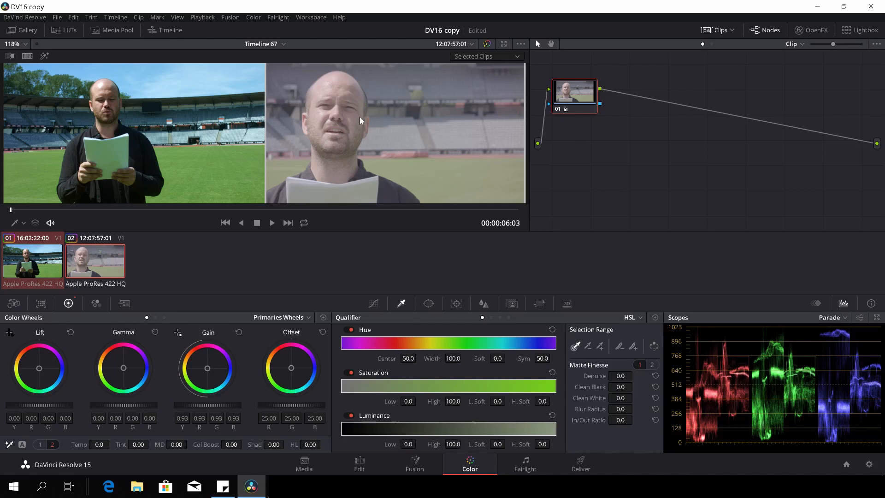
mouse_move(214, 409)
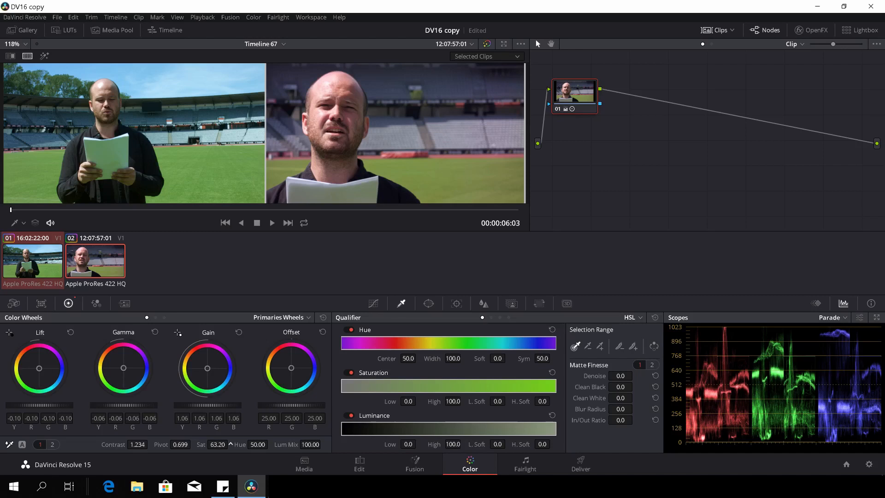
left_click(52, 444)
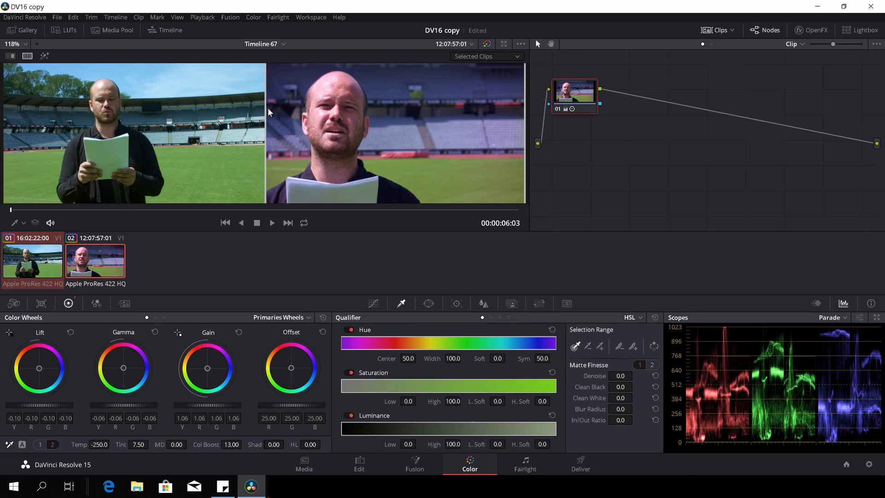
mouse_move(70, 126)
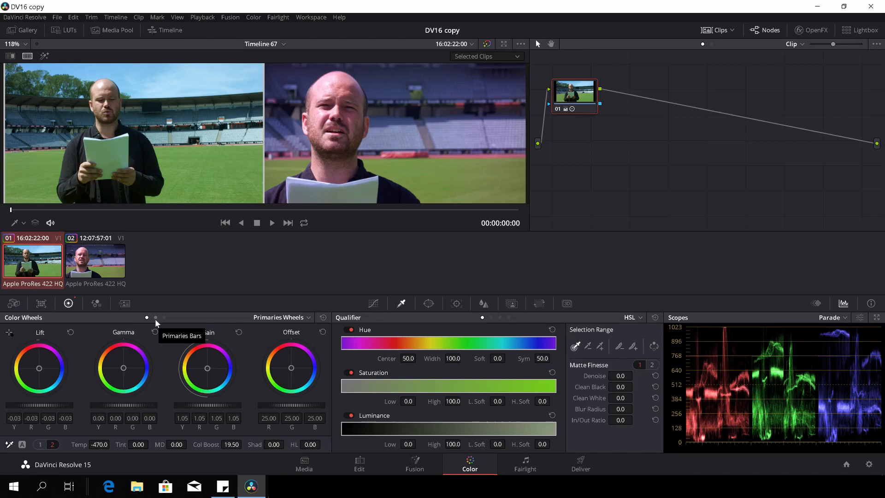
Give the close-up Temp -250, Tint 7.50 and Col Boost 13, then show Primaries Bars.
left_click(155, 317)
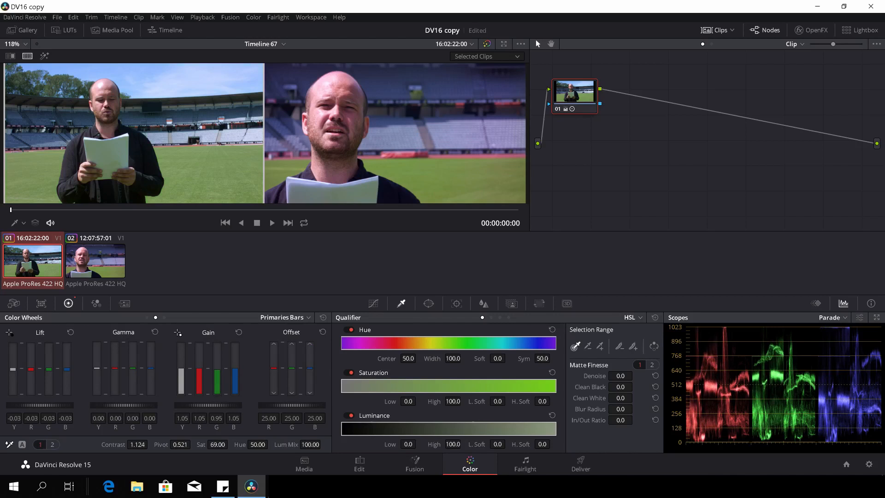
mouse_move(216, 372)
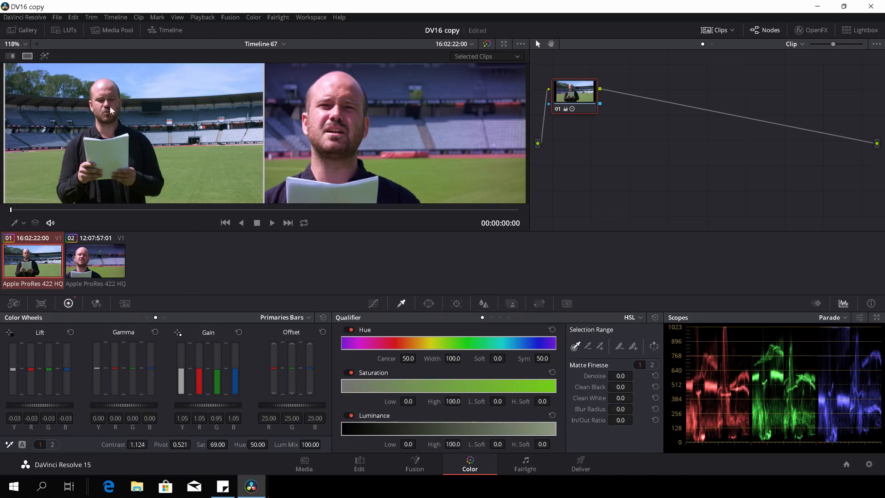
mouse_move(144, 117)
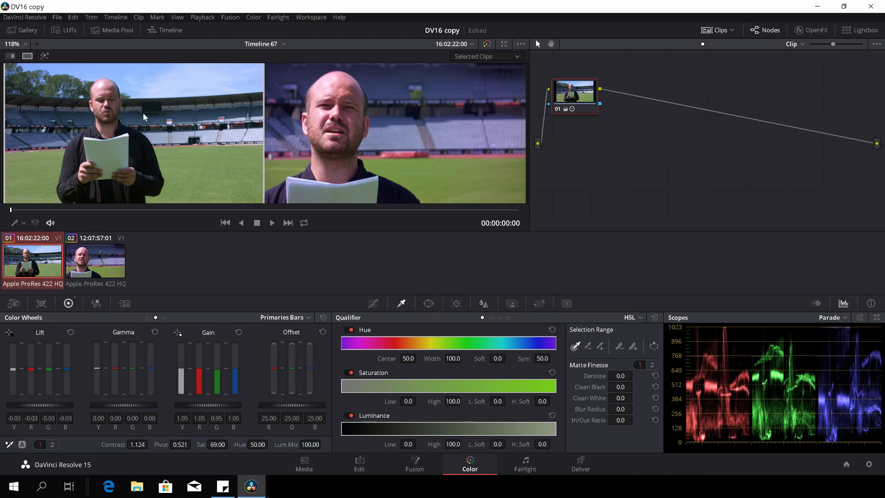
Select close-up clip 02 and raise Gain B to 1.11 and Gain G to 1.08.
left_click(95, 261)
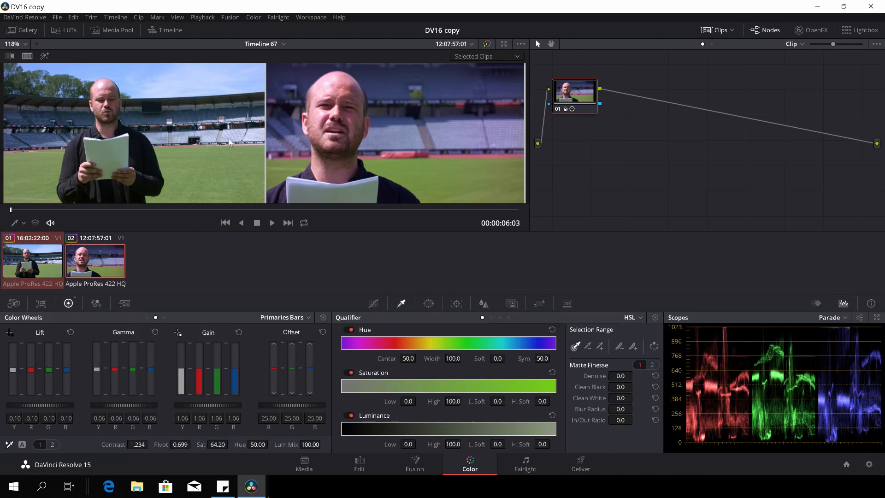
mouse_move(285, 270)
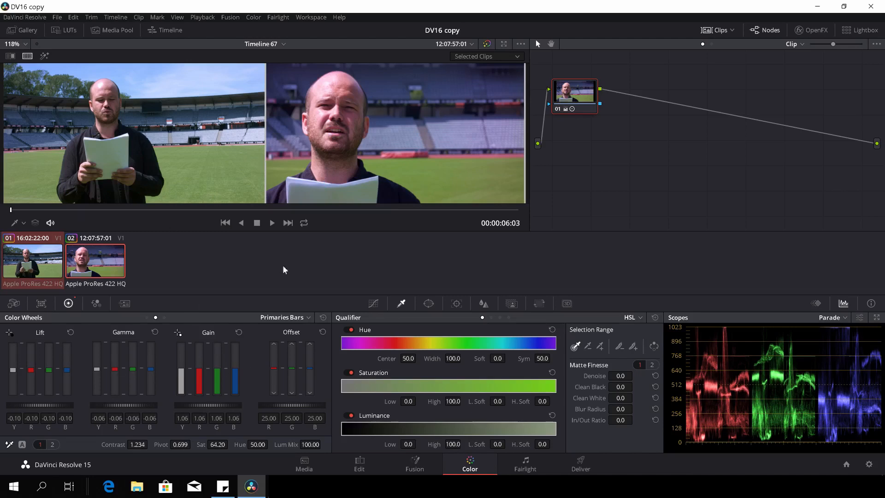
mouse_move(340, 193)
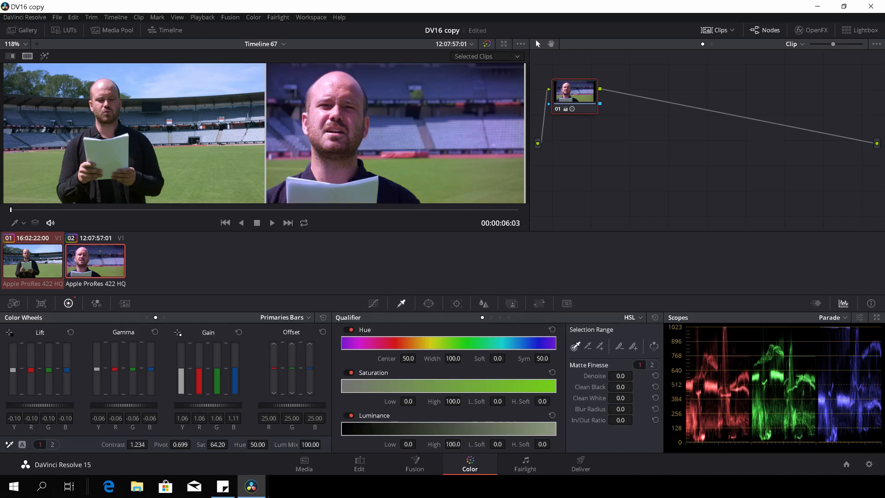
mouse_move(218, 381)
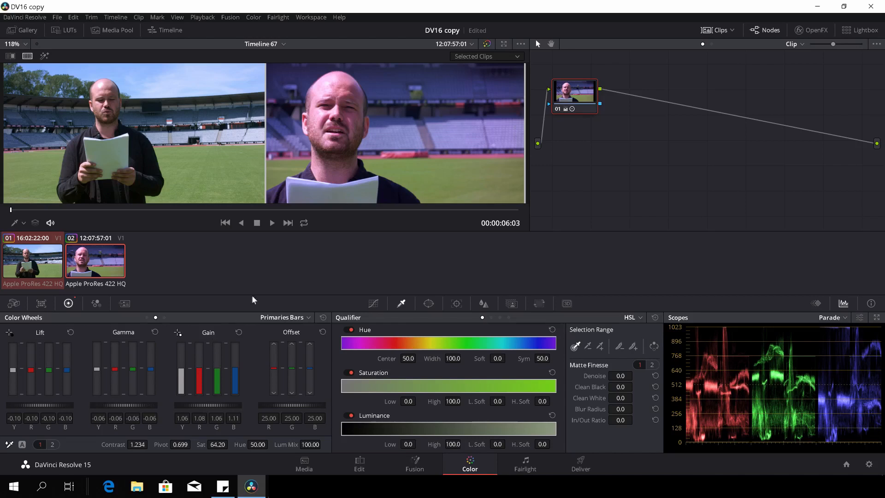
mouse_move(381, 164)
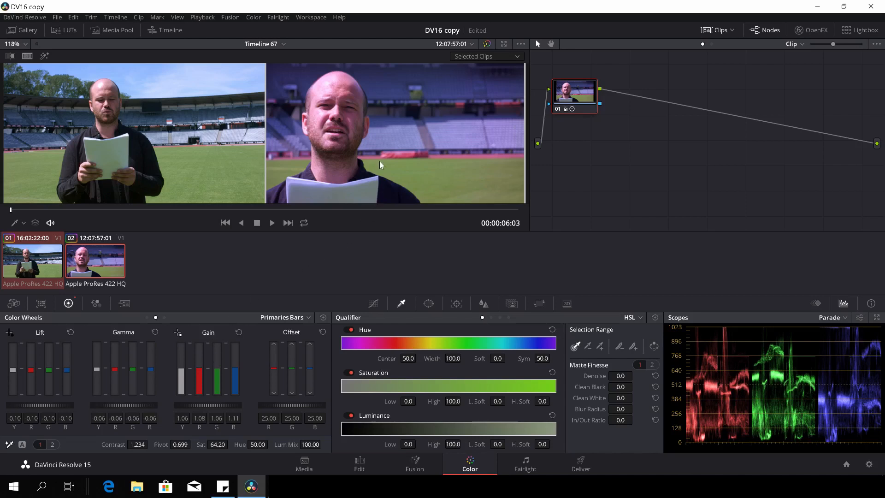
In Primaries Wheels, set the close-up's Lift to -0.12, cool Gain and set Temp -40.
left_click(146, 317)
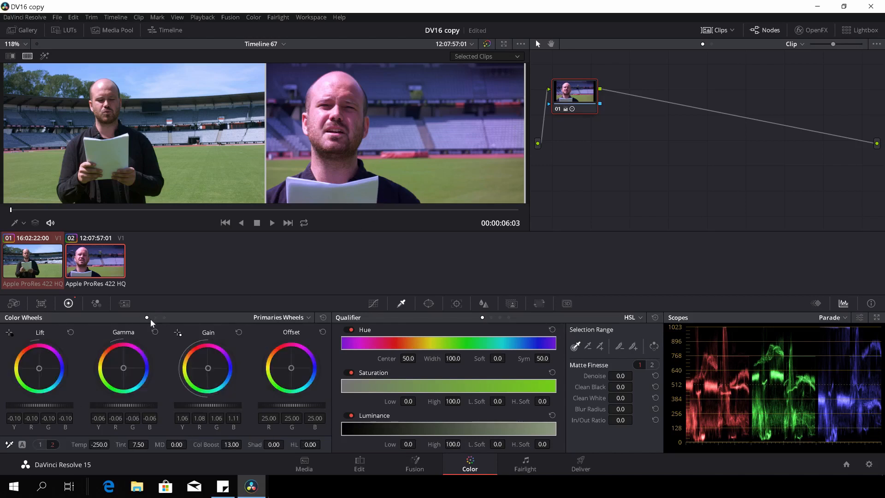
mouse_move(39, 412)
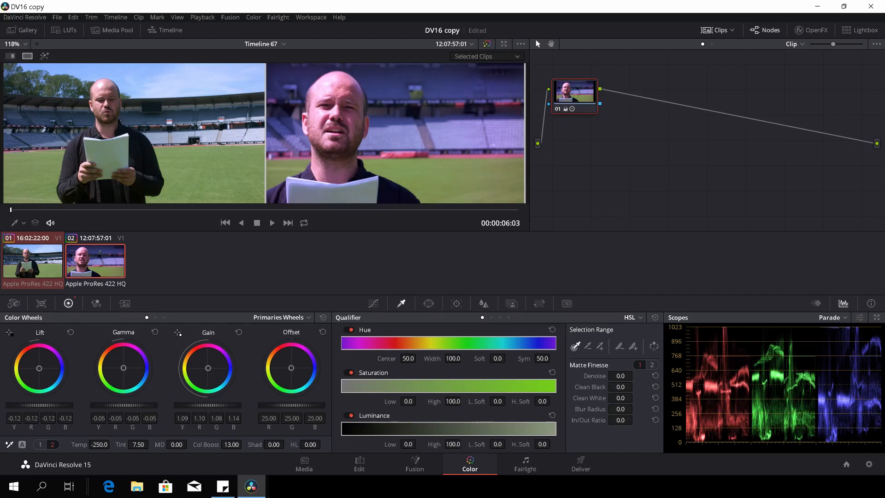
mouse_move(340, 187)
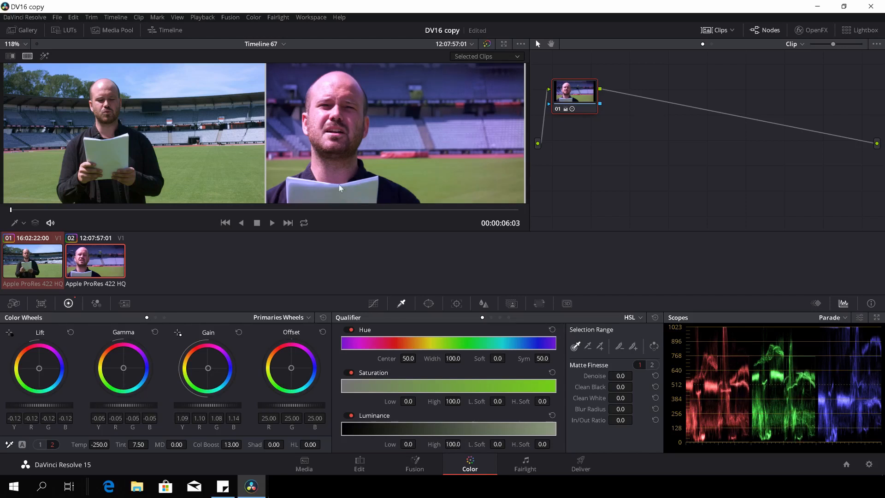
mouse_move(115, 107)
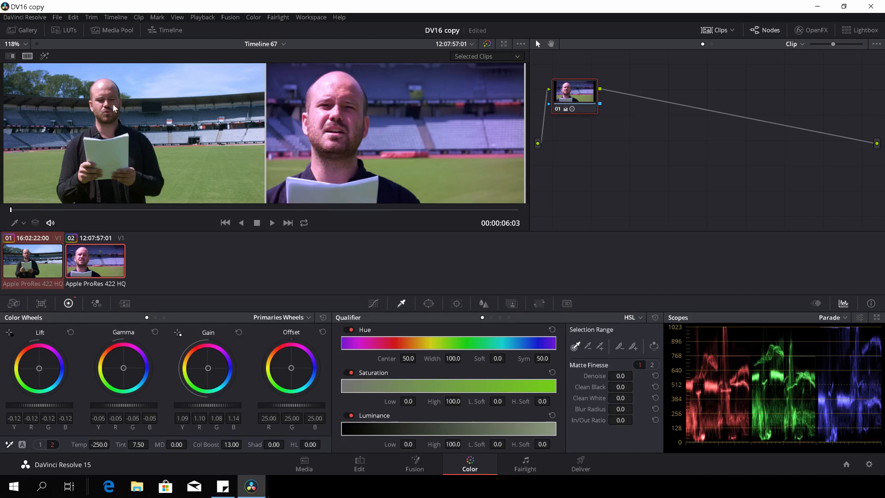
mouse_move(206, 403)
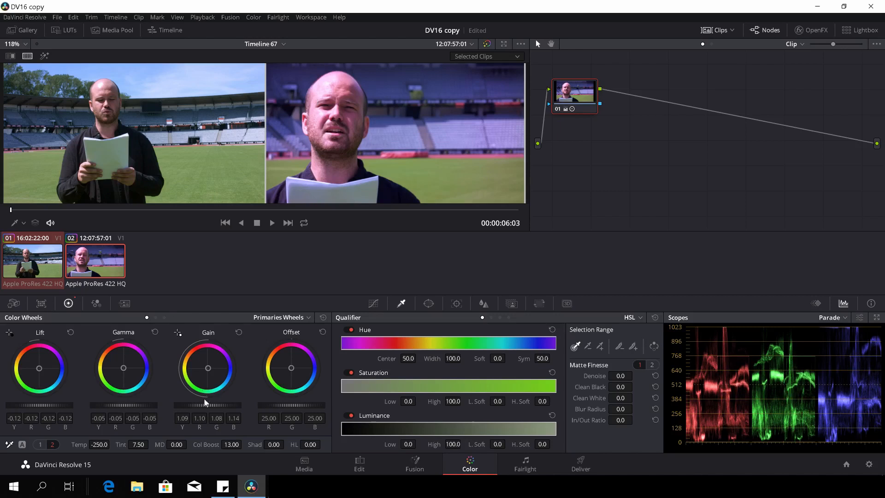
mouse_move(132, 375)
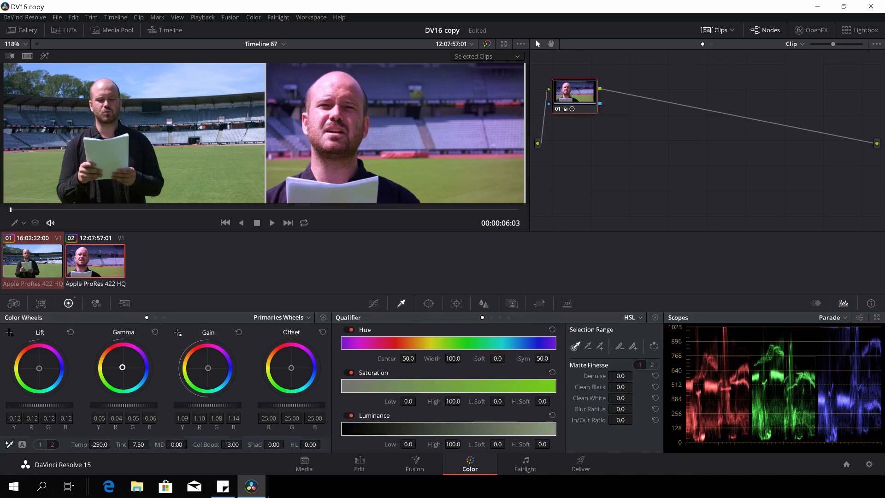
mouse_move(385, 145)
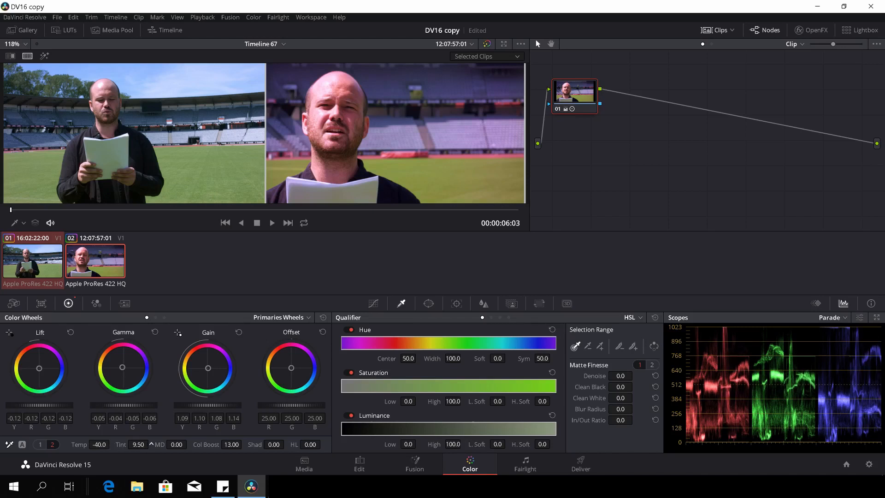
Pull the close-up's Tint down to -12.50 and raise its Sat to 69.00.
left_click_drag(138, 444, 164, 445)
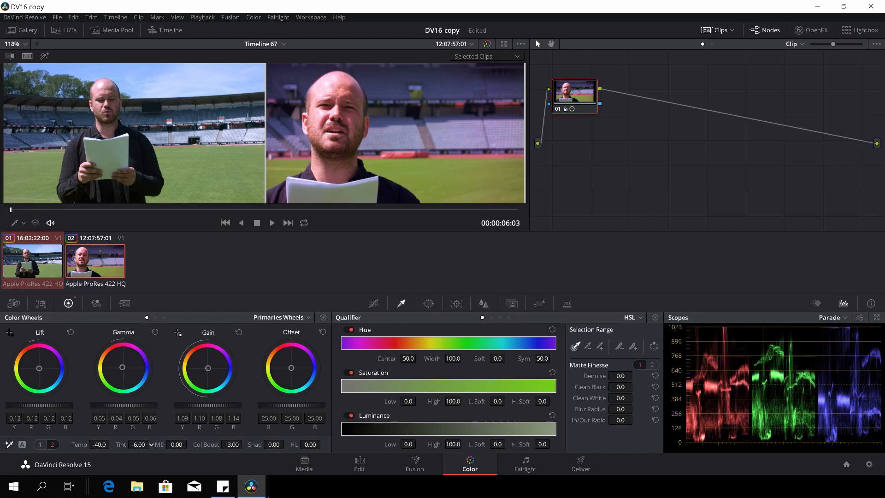
left_click_drag(138, 444, 130, 444)
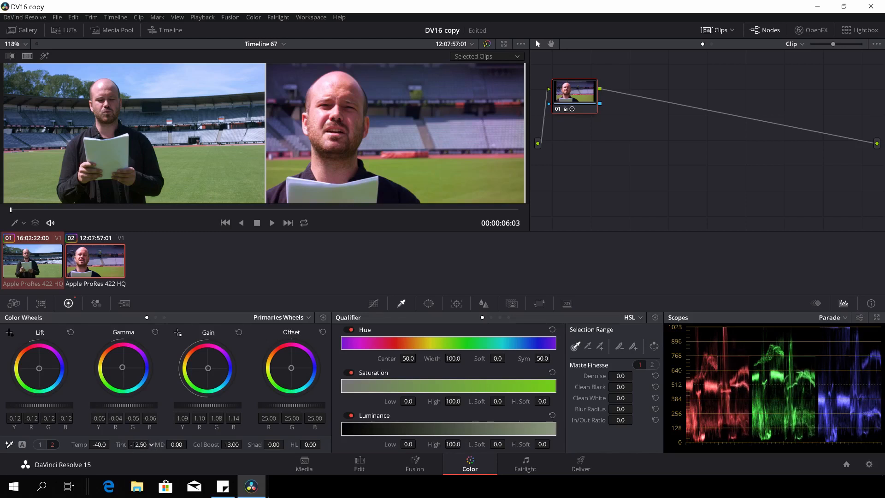
left_click_drag(136, 444, 113, 445)
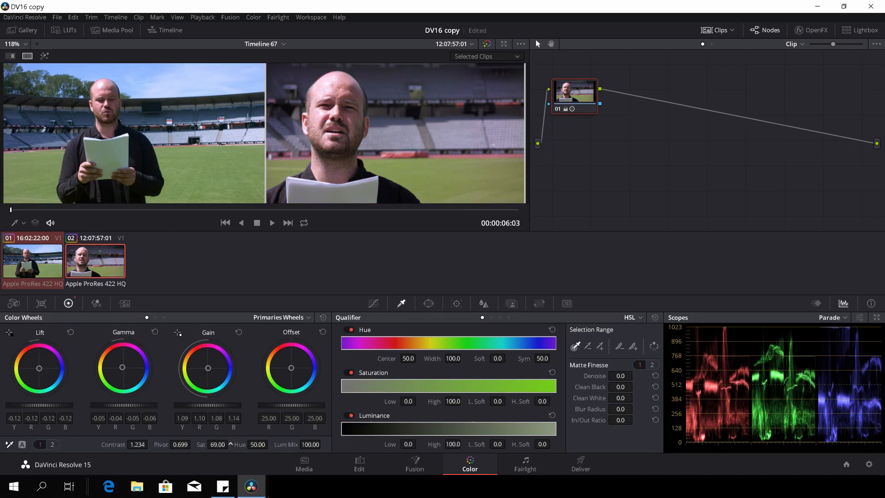
Raise the close-up's Sat to 71.80, compare with grades bypassed, then return to Edit.
left_click(230, 442)
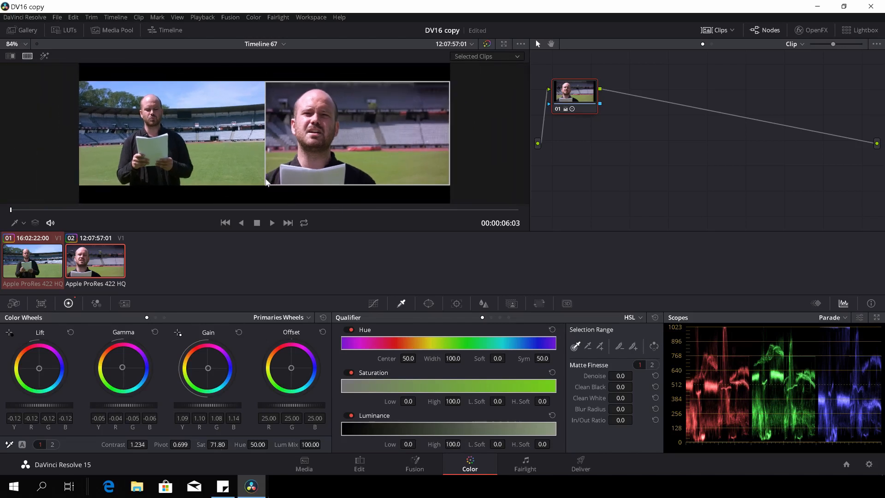
left_click(486, 44)
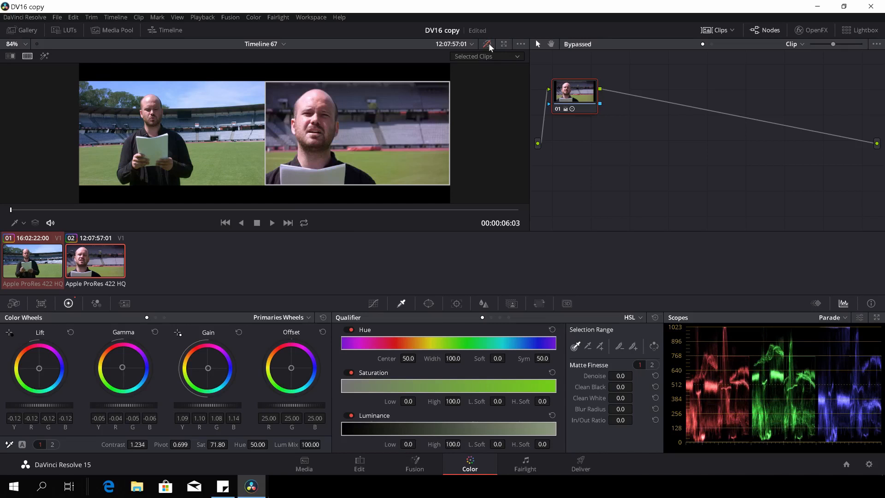
left_click(487, 44)
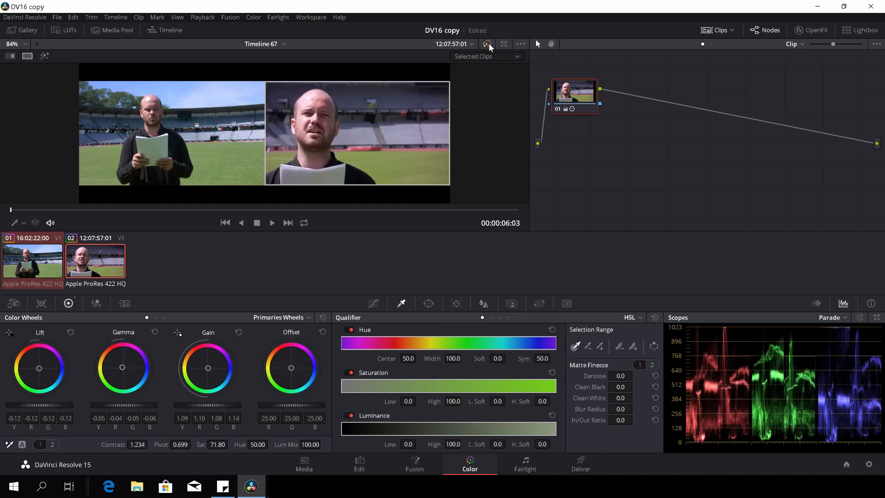
left_click(359, 463)
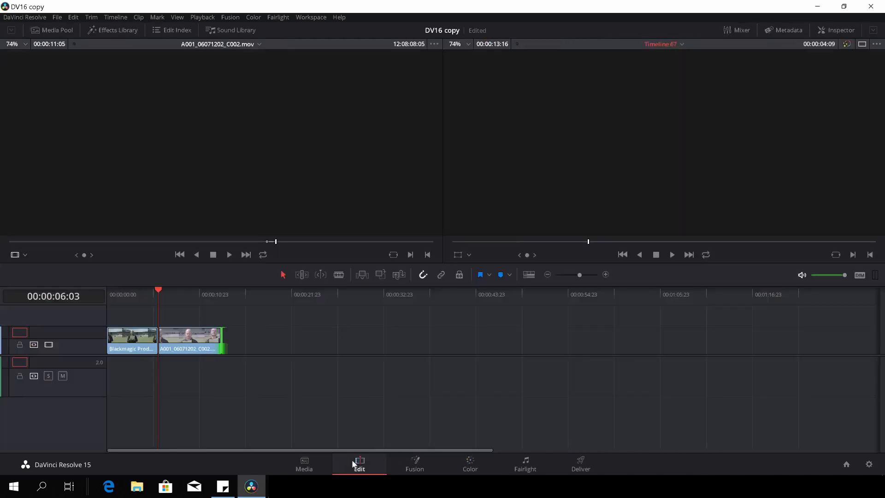
Play the wide shot and close-up on the timeline, toggling the grade bypass to compare.
left_click(144, 292)
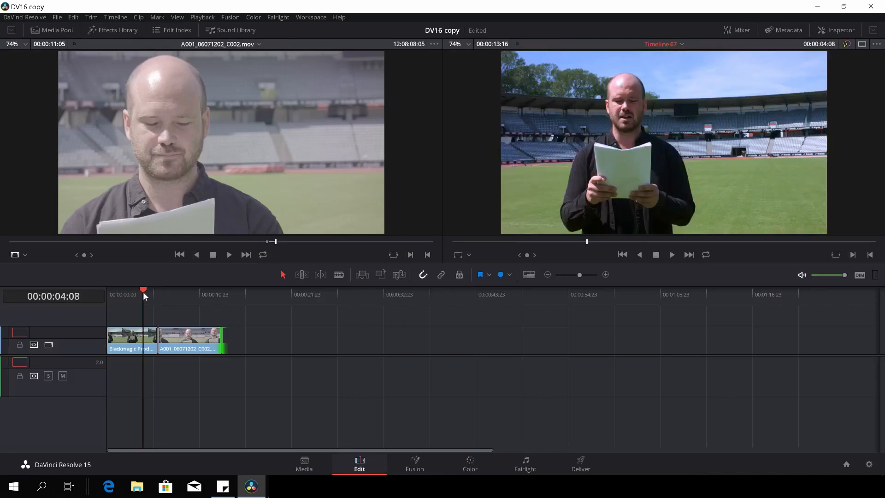
left_click(180, 291)
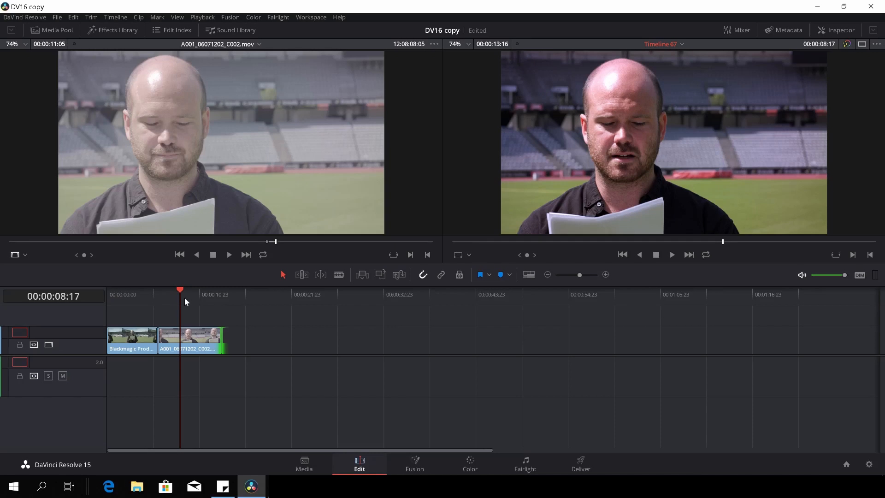
mouse_move(731, 79)
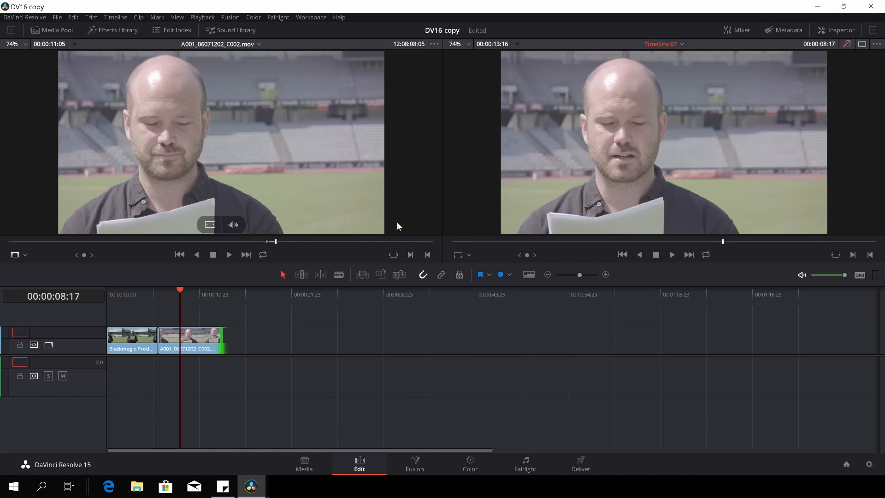
mouse_move(799, 59)
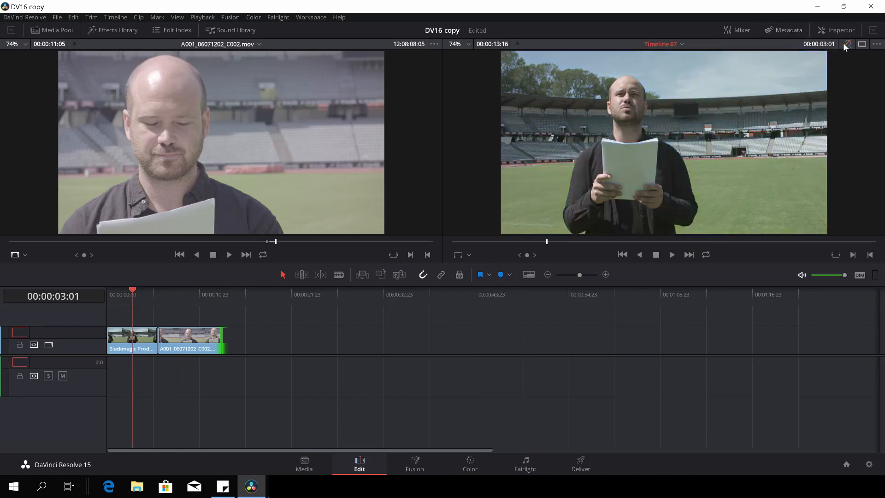
left_click(672, 255)
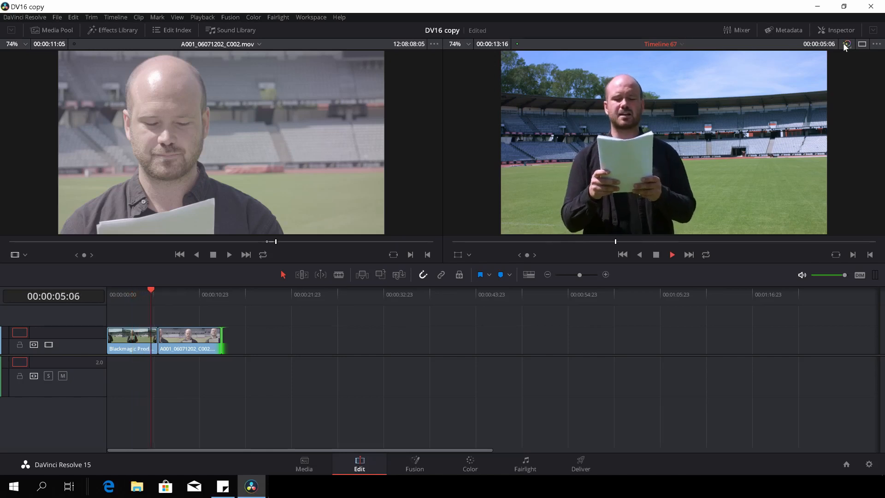
left_click(672, 254)
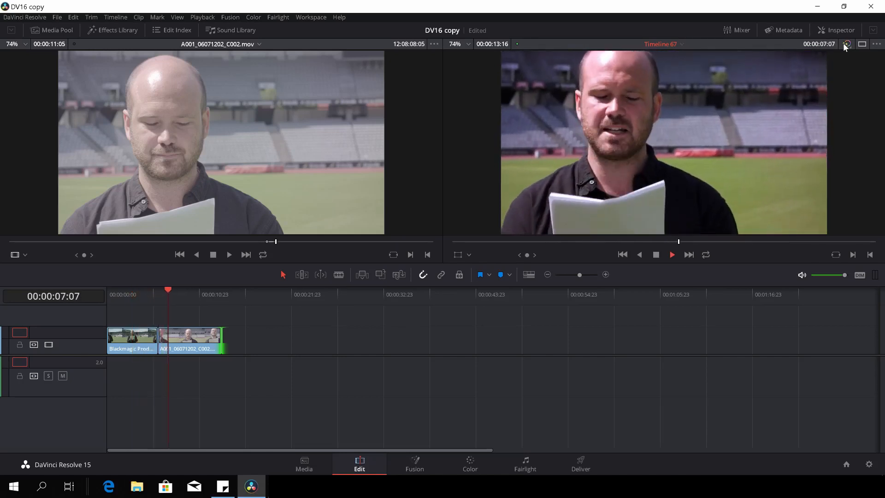